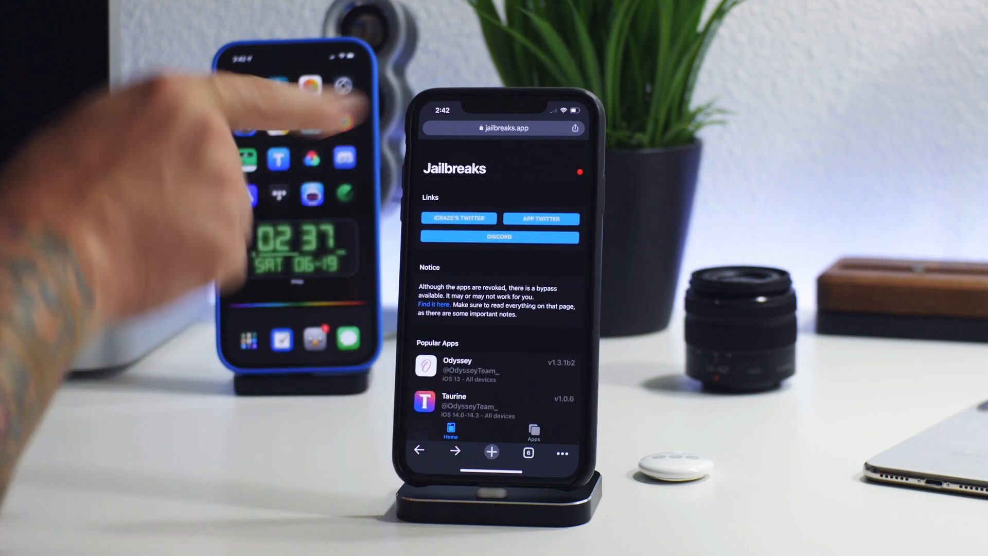
Cancel the Untrusted Enterprise Developer alert, leaving Taurine and unc0ver untrusted on the home screen.
{"action": "scroll", "scroll_direction": "down", "scroll_amount": 3}
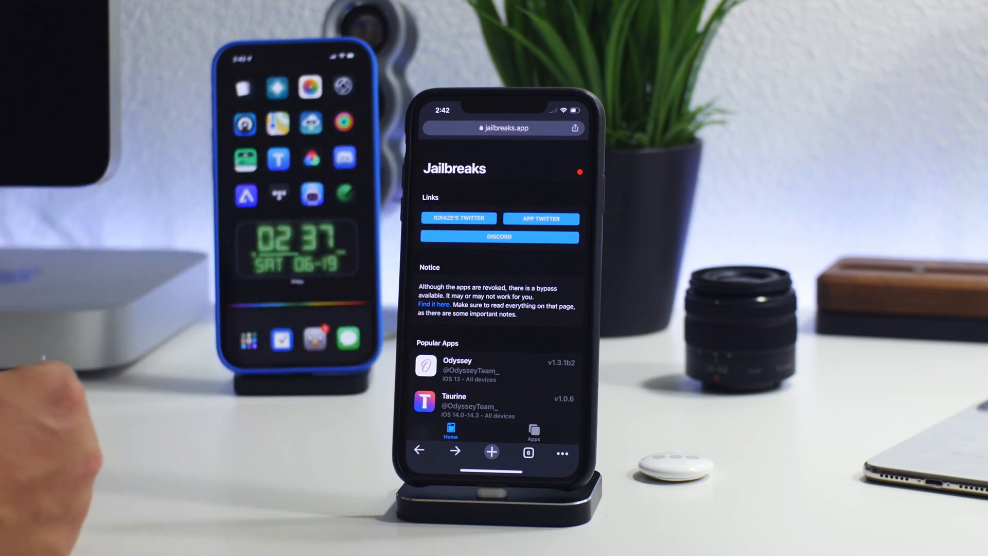
{"action": "scroll", "scroll_direction": "down", "scroll_amount": 3}
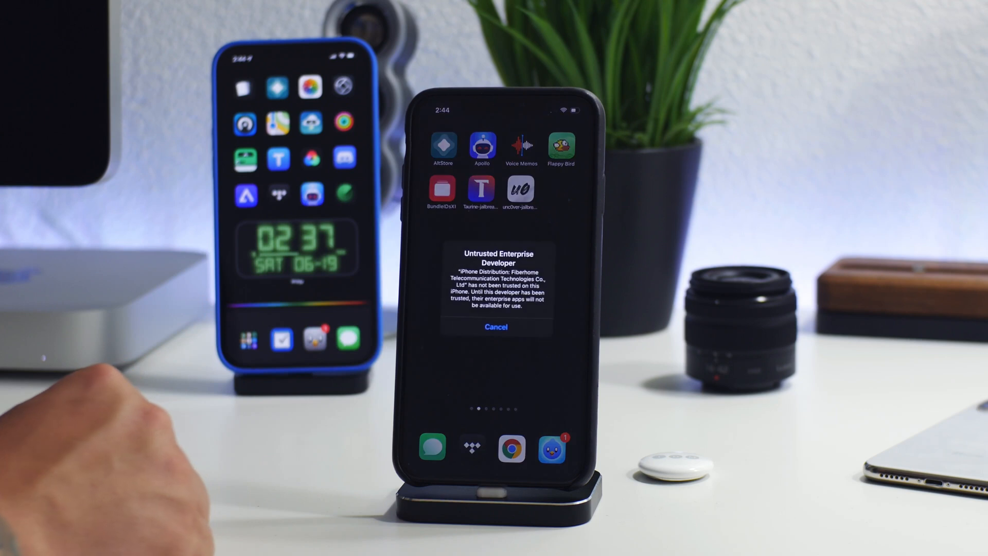
{"action": "left_click", "coordinate": [495, 326]}
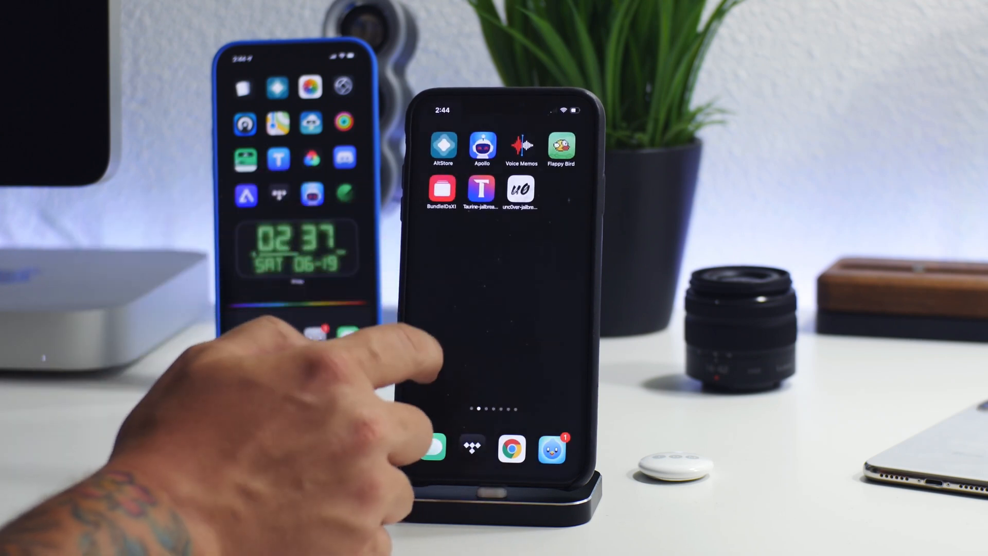